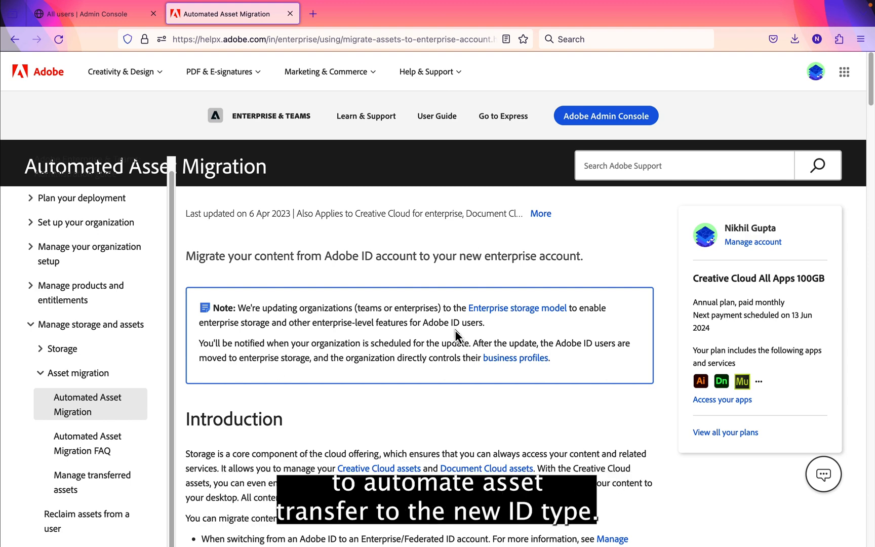
- Switch to the Admin Console tab showing the test user with an Adobe ID
left_click(86, 13)
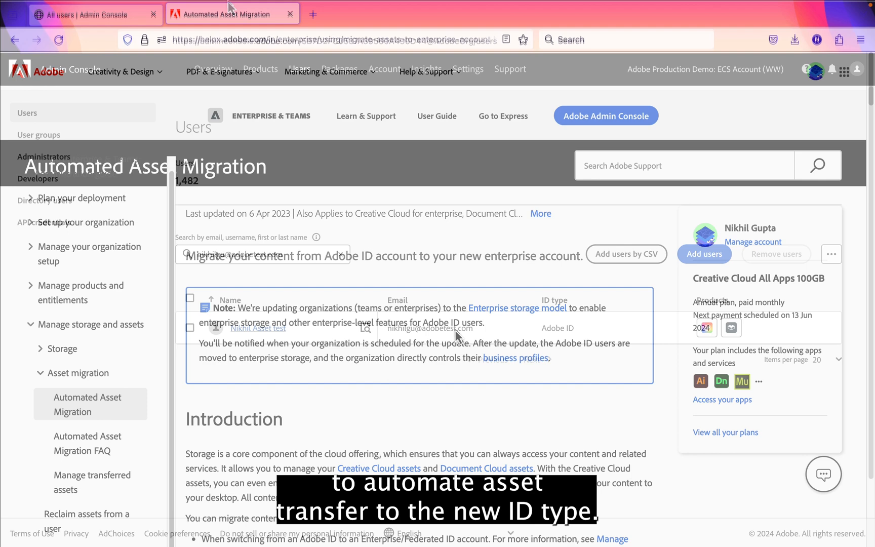
left_click(85, 13)
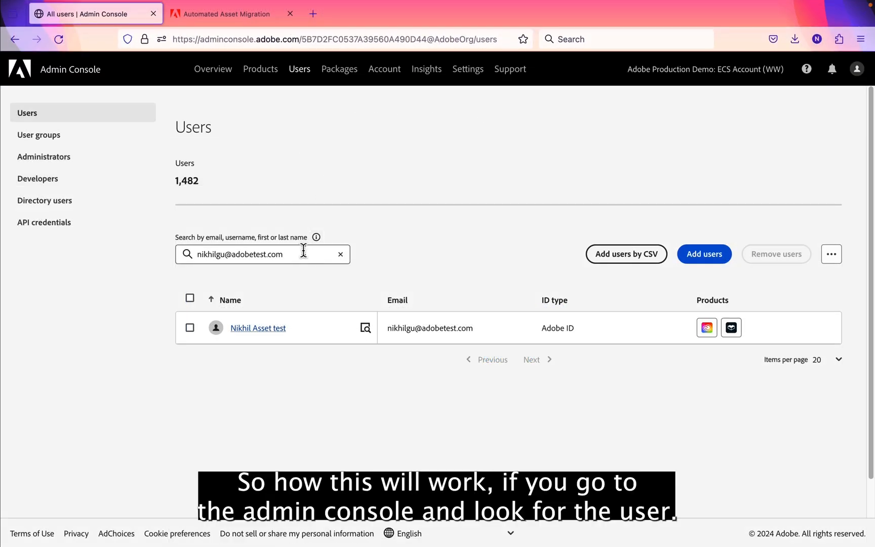
mouse_move(277, 258)
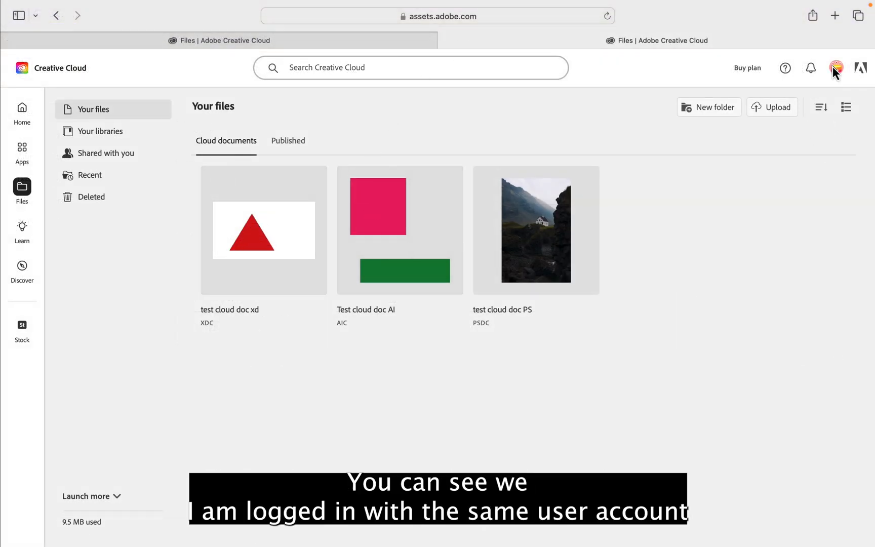
- Confirm the signed-in account, then view its cloud documents and synced stock images
left_click(835, 67)
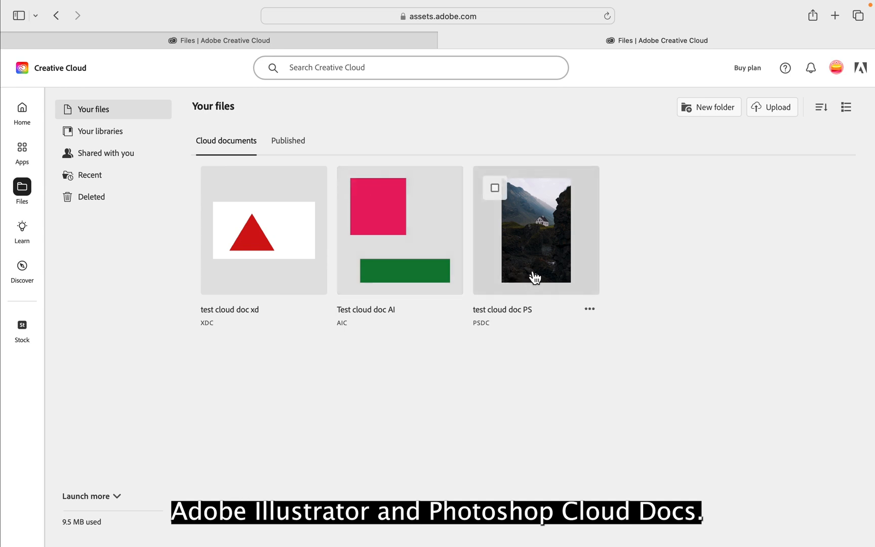
left_click(100, 130)
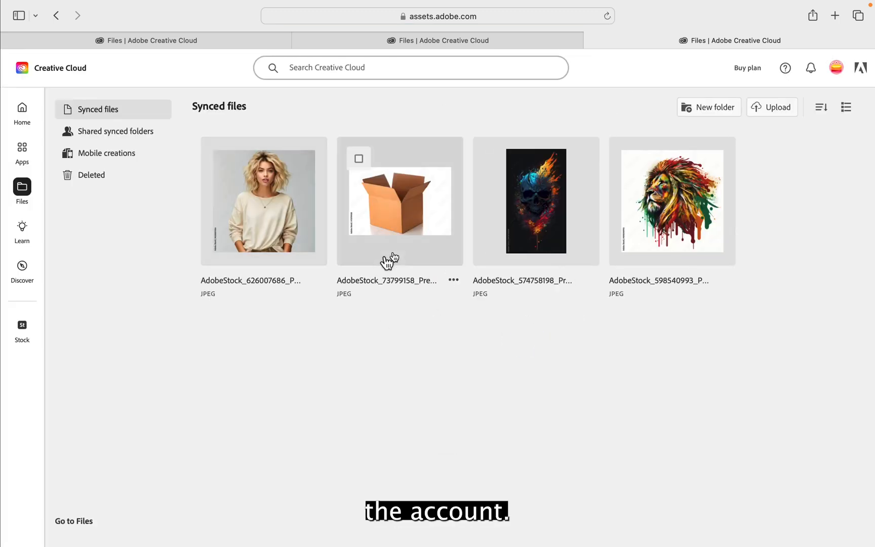
mouse_move(441, 173)
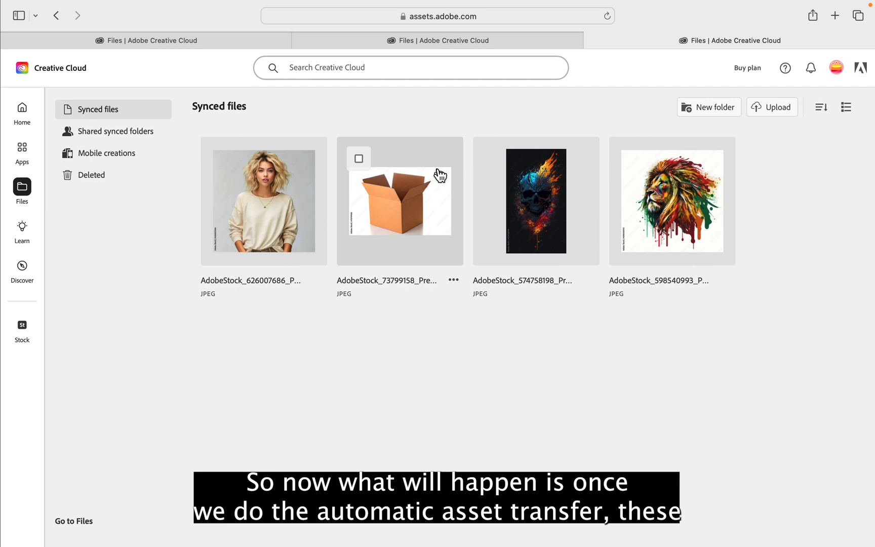
mouse_move(499, 411)
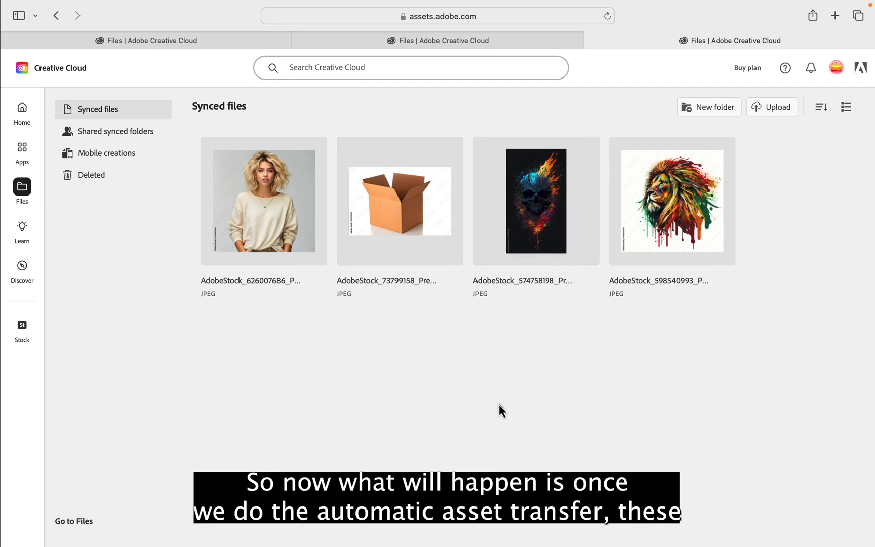
mouse_move(570, 430)
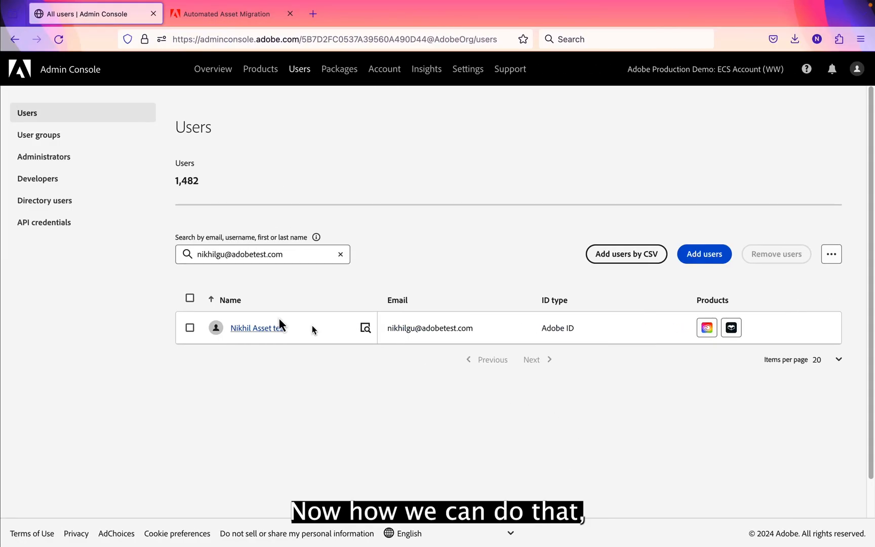
mouse_move(800, 265)
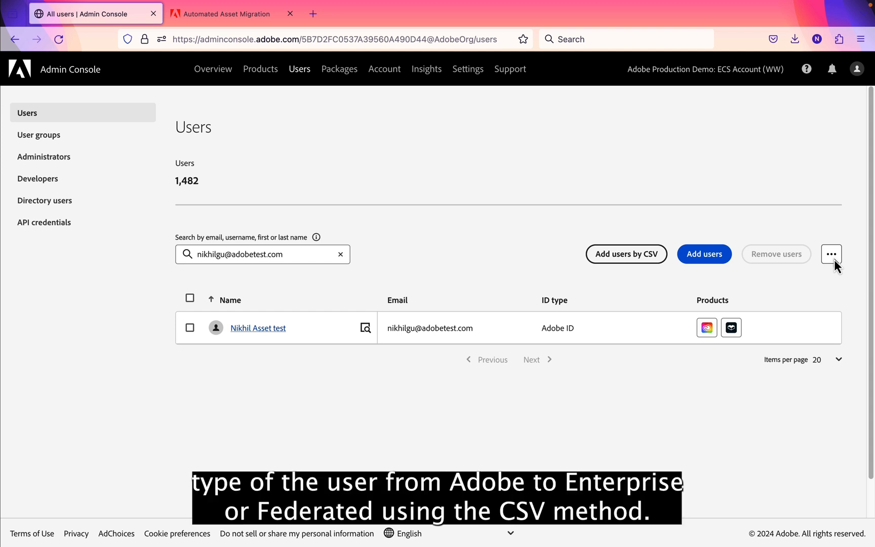
- Choose Edit identity type by CSV from the Users more-options menu
left_click(831, 254)
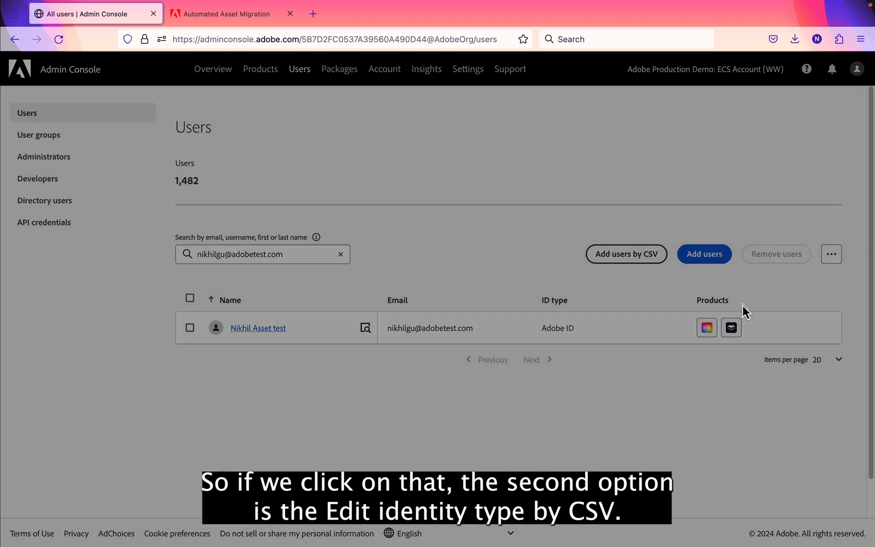
left_click(831, 254)
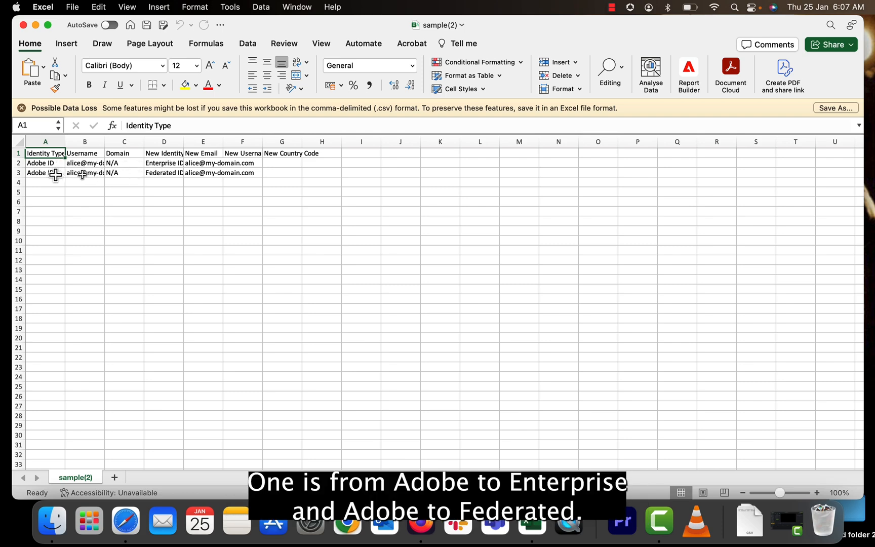
- Delete the Federated example row and enter the test user's adobetest.com username
right_click(19, 173)
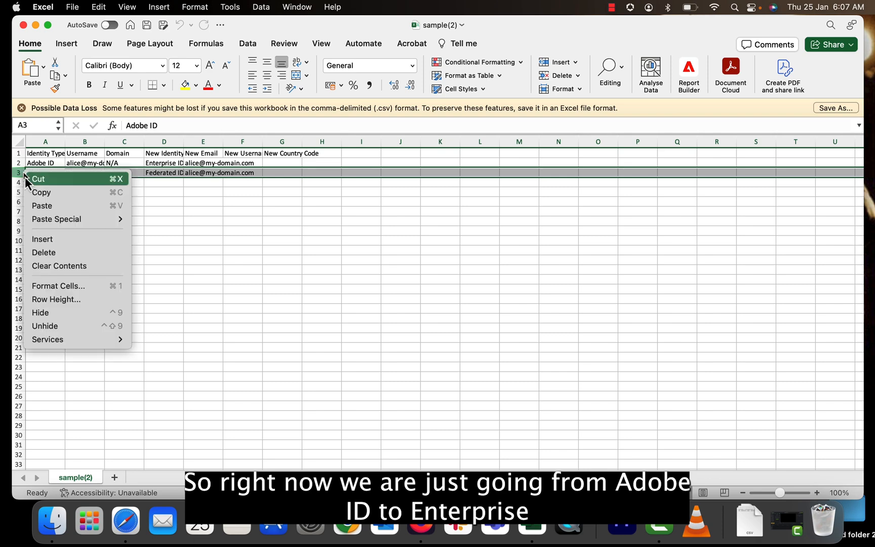
left_click(44, 252)
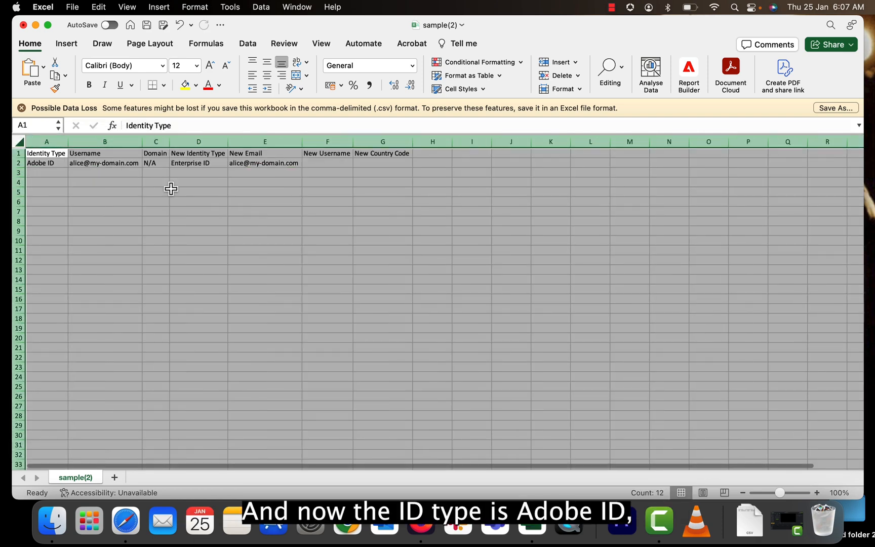
left_click(198, 191)
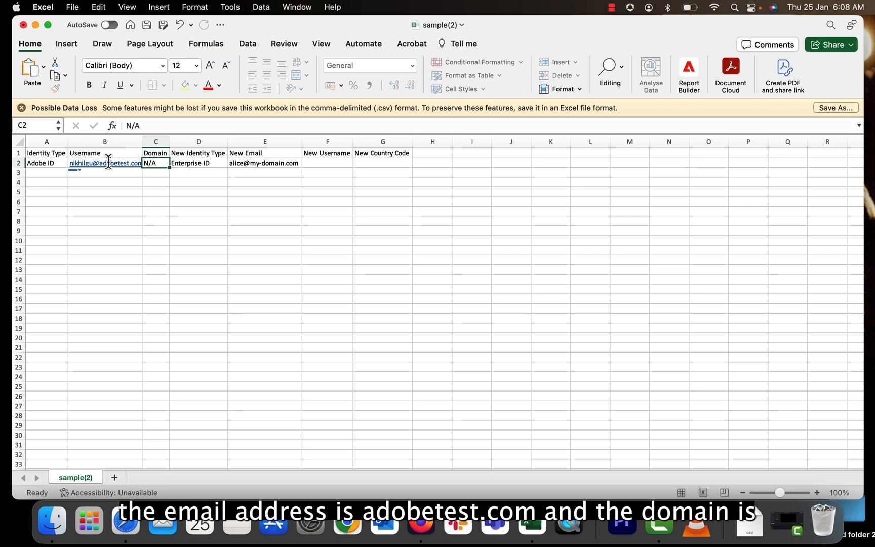
type("adobete")
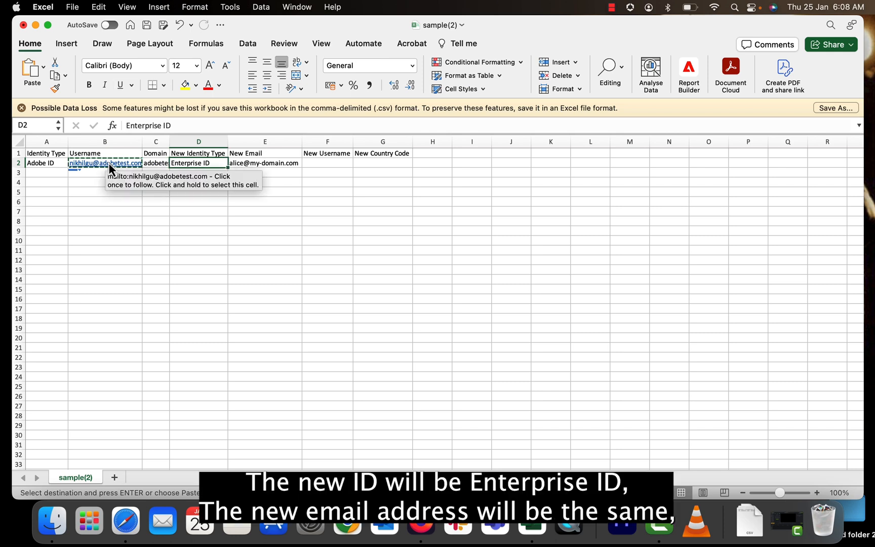
- Fill New Email and New Username with the same address and set country code US
left_click(265, 162)
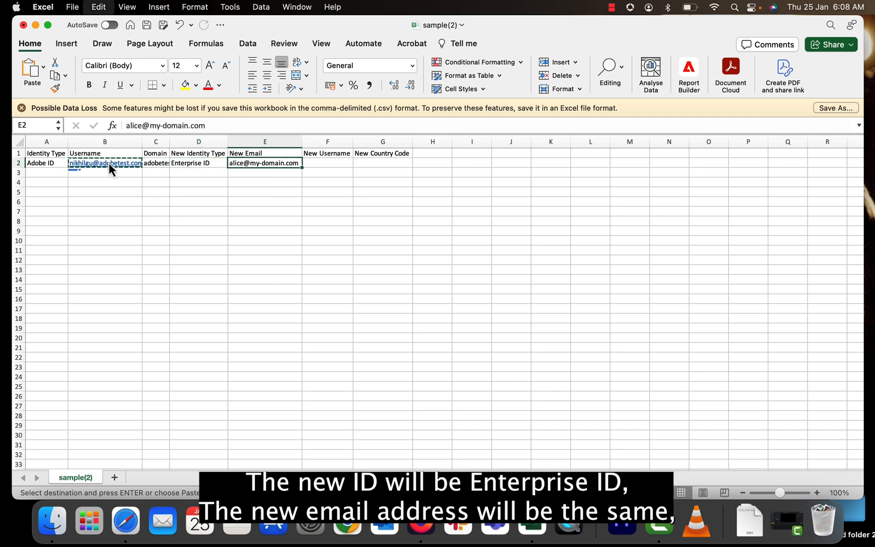
left_click(327, 162)
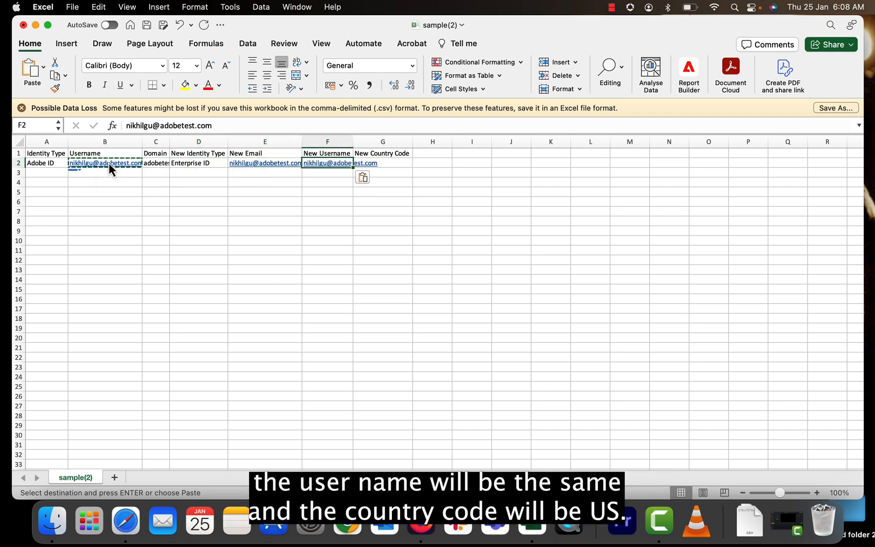
type("us")
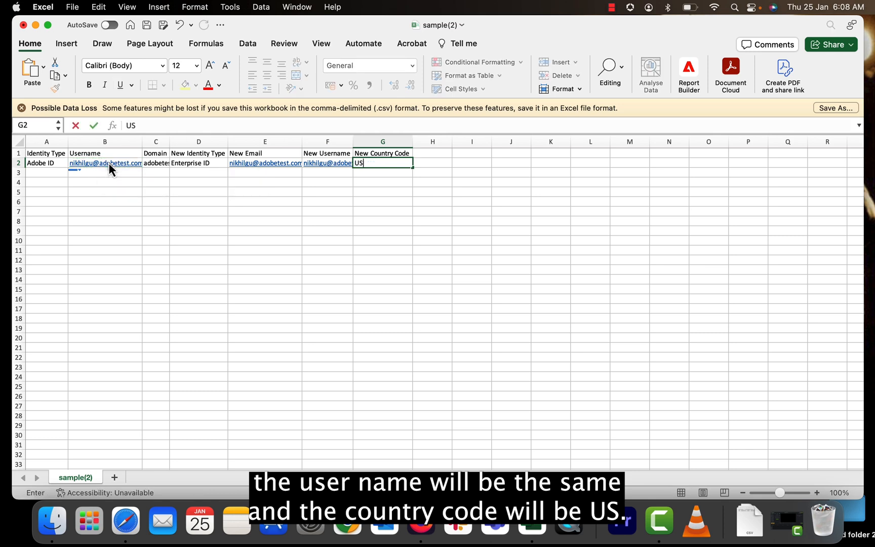
left_click(147, 24)
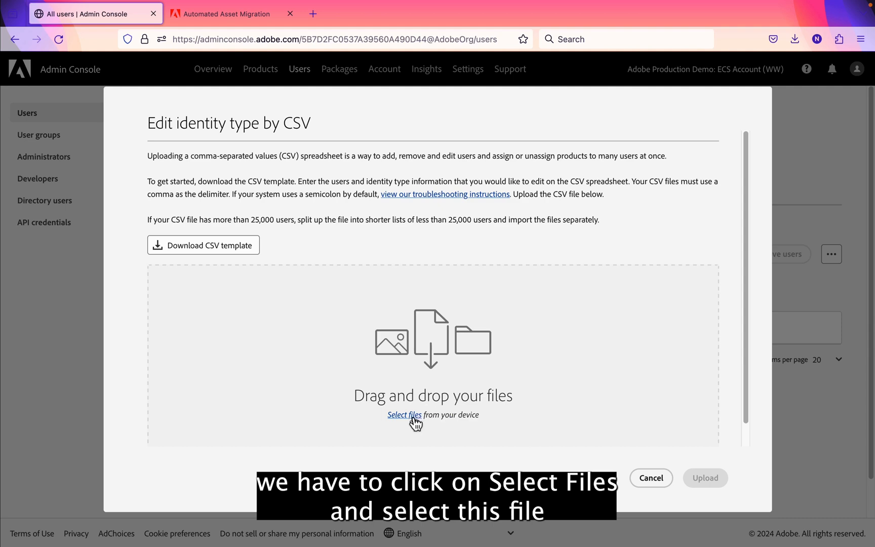
- Attach sample(1).csv, upload it, and clear the previous Users search
left_click(404, 415)
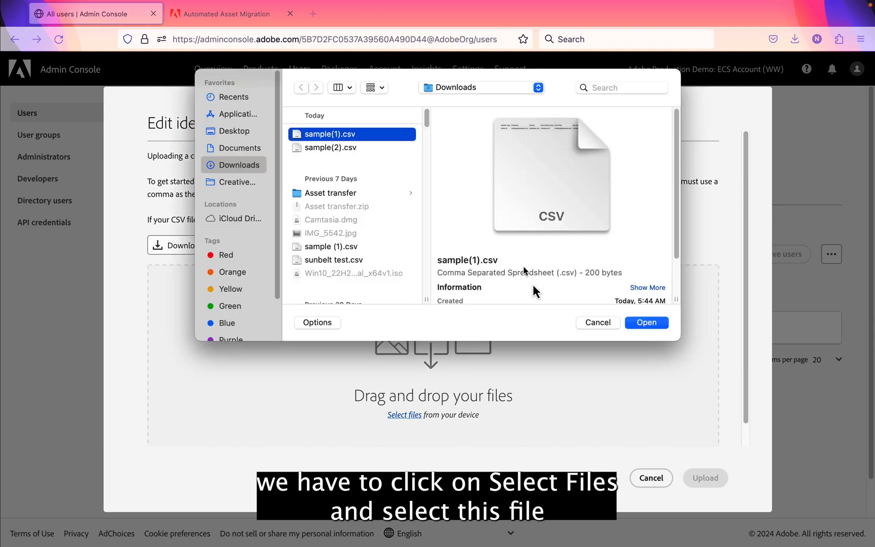
left_click(647, 323)
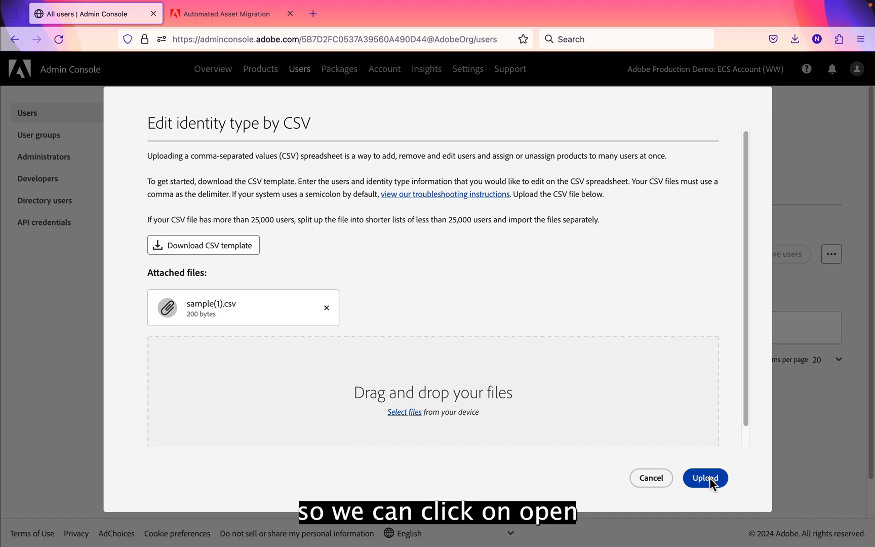
left_click(705, 478)
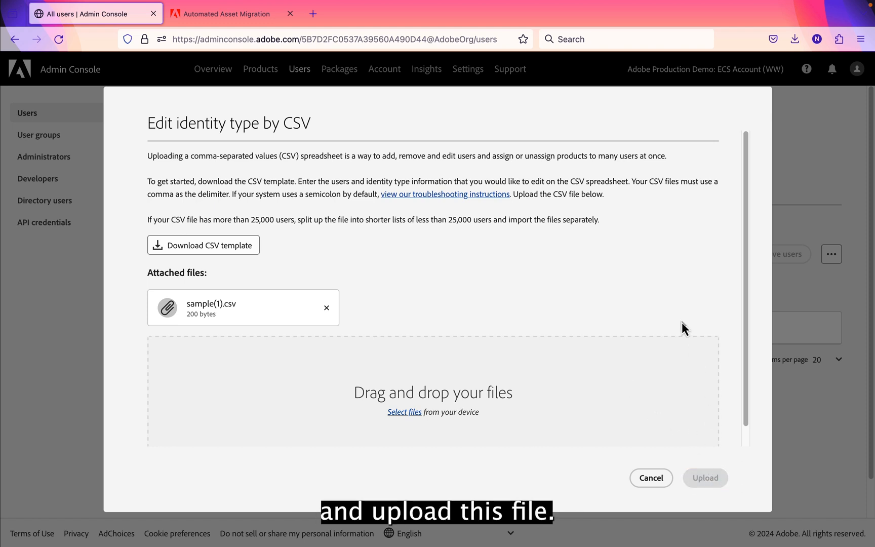
left_click(704, 478)
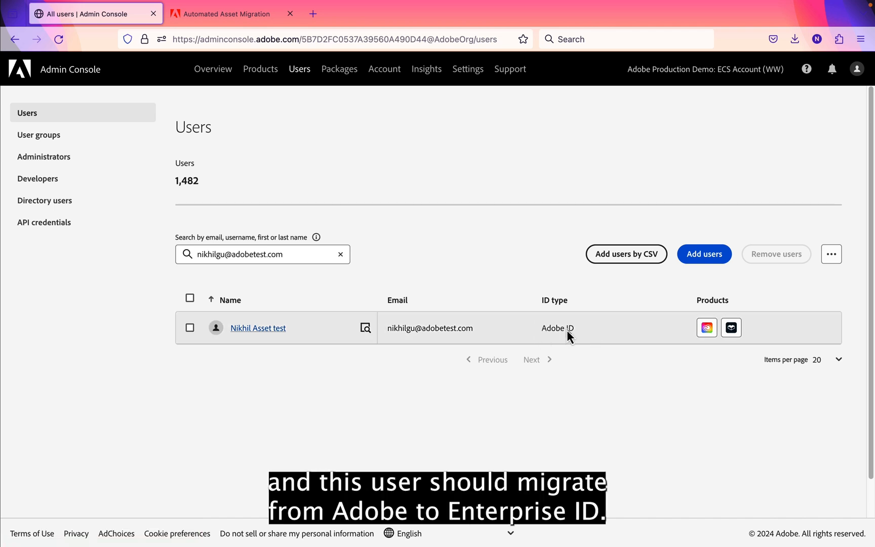
left_click(262, 255)
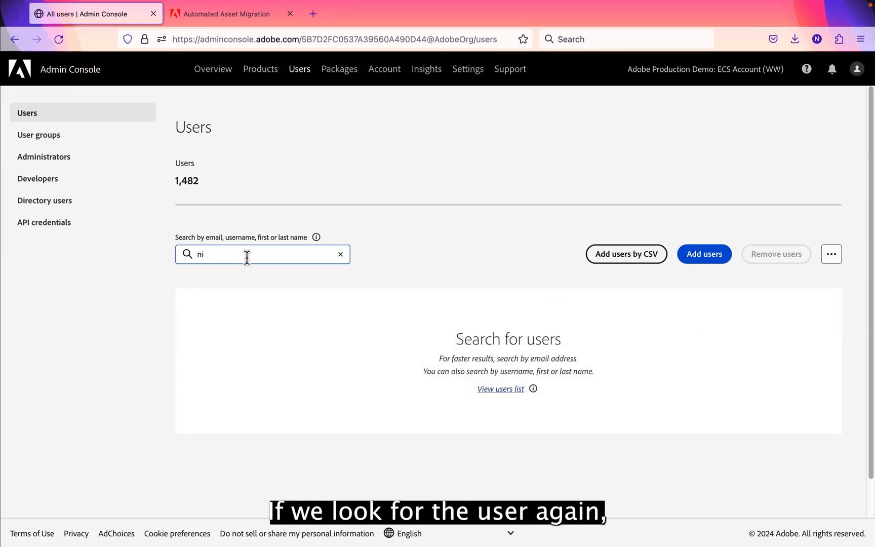
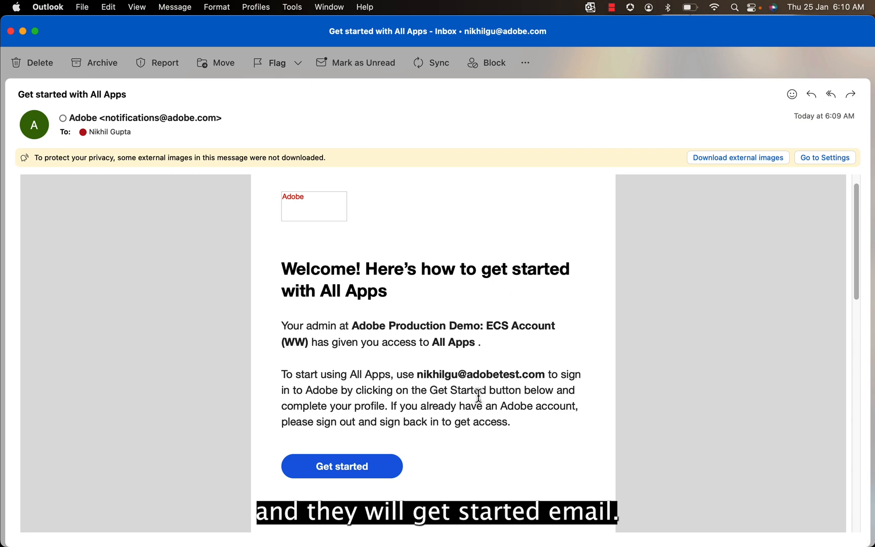
left_click(341, 466)
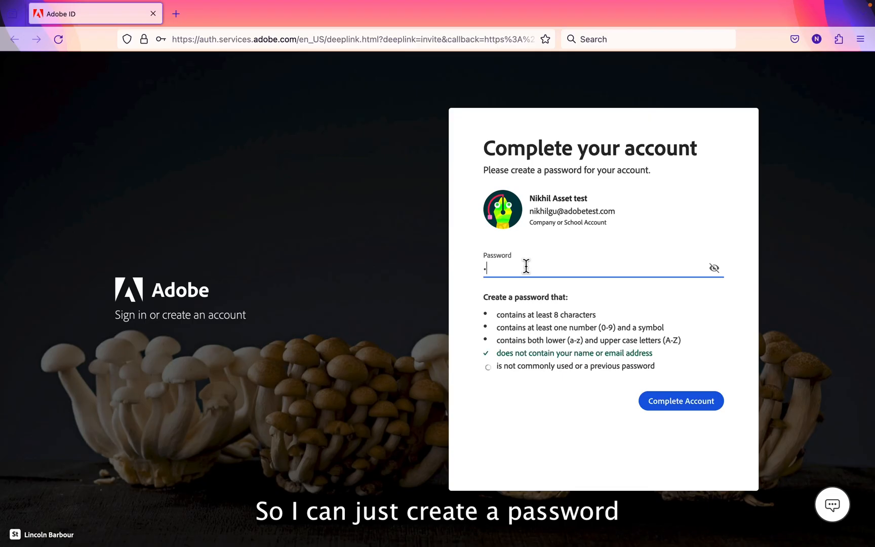
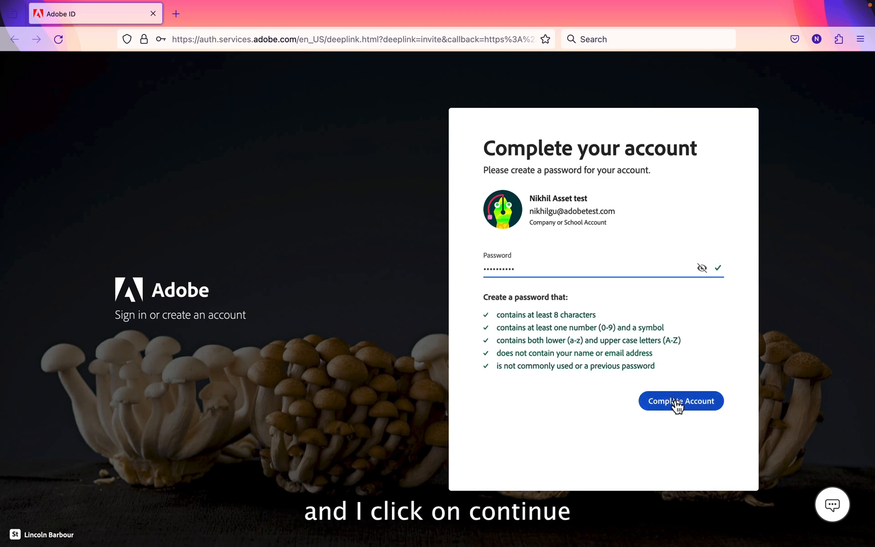
left_click(681, 401)
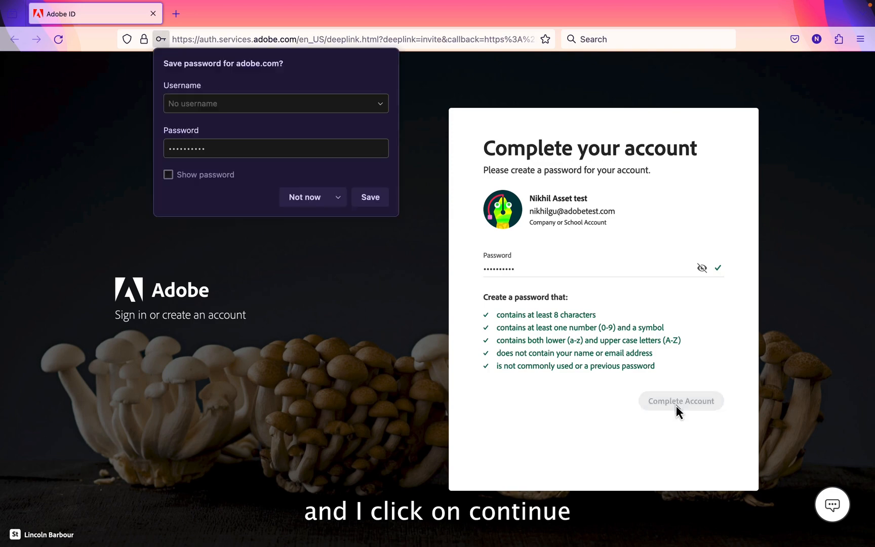
left_click(681, 401)
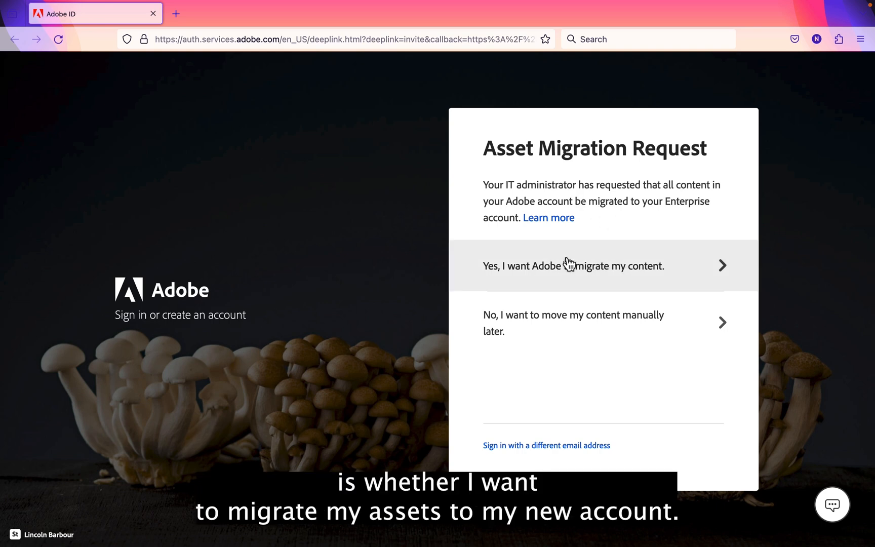
mouse_move(644, 206)
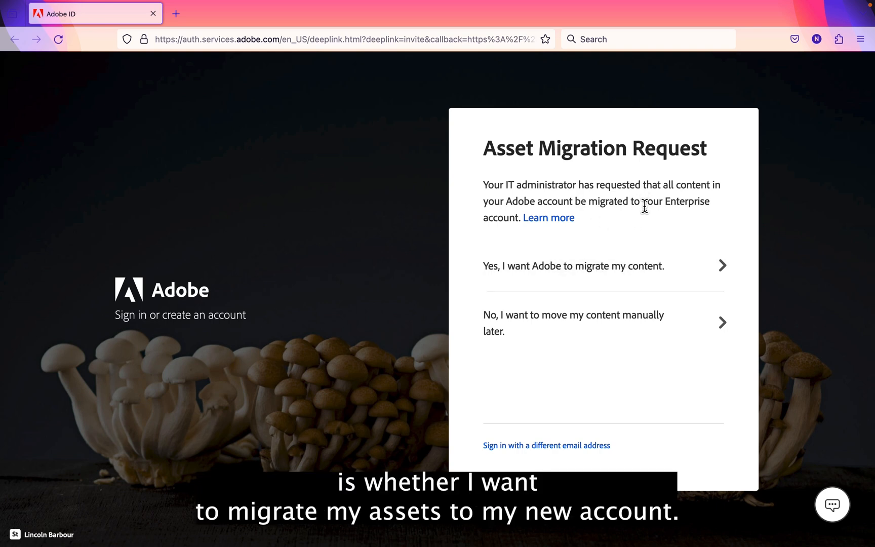
mouse_move(579, 279)
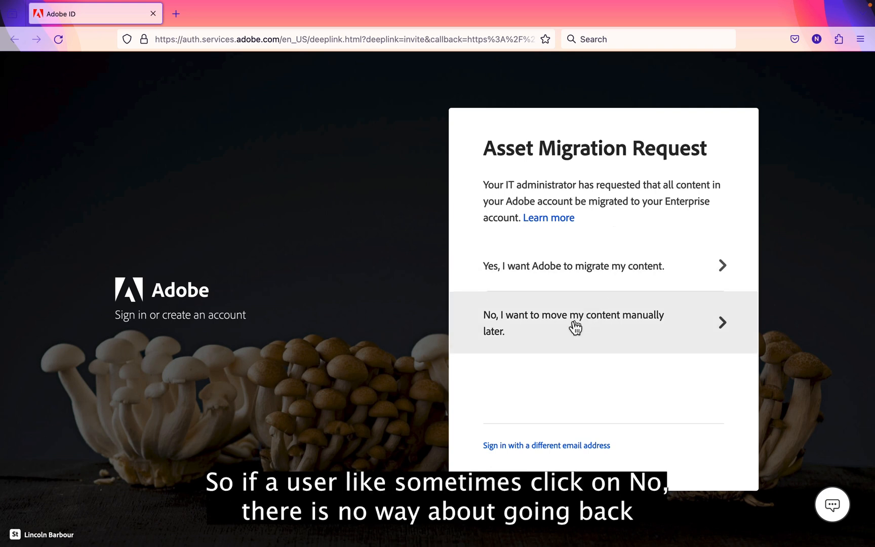
mouse_move(606, 387)
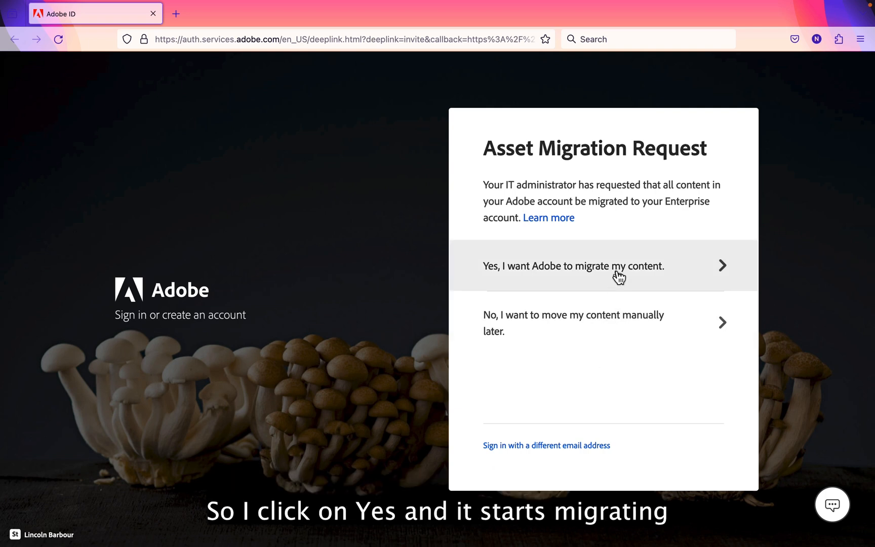
- Choose 'Yes, I want Adobe to migrate my content' to start the migration
left_click(573, 266)
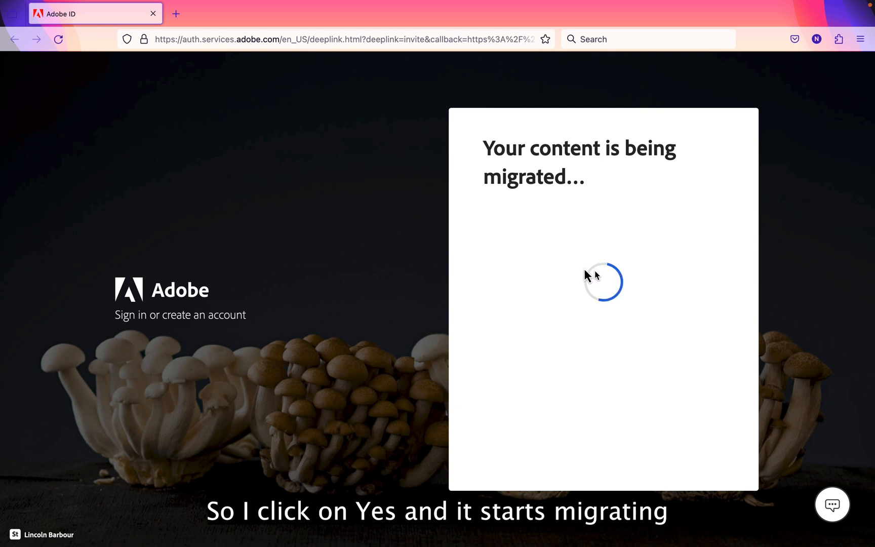
mouse_move(664, 290)
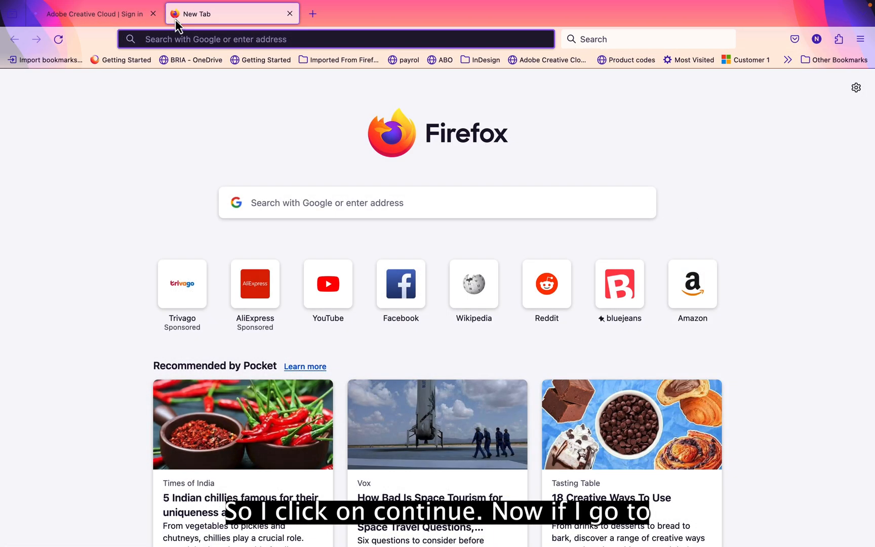
- Go to assets.adobe.com and view Your files, both libraries and the synced stock JPEGs
type("assets.adobe.com/cloud-documents")
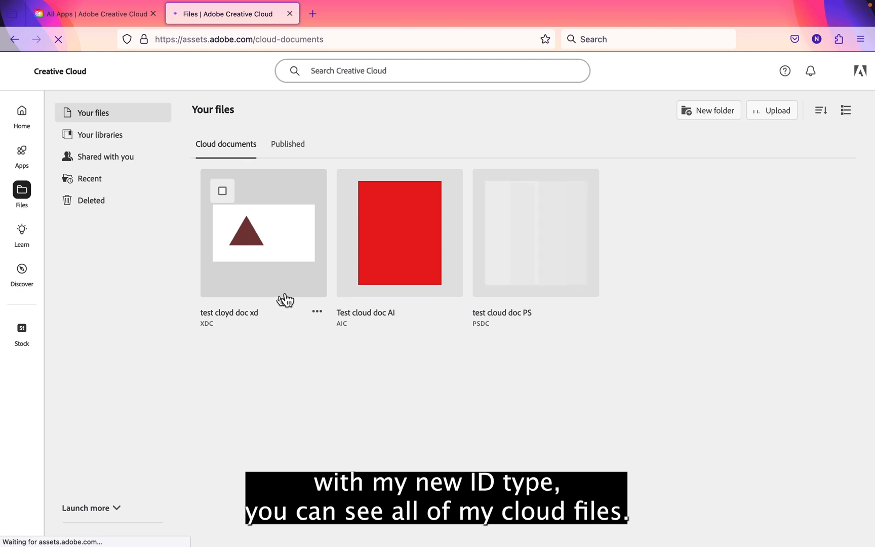
left_click(101, 135)
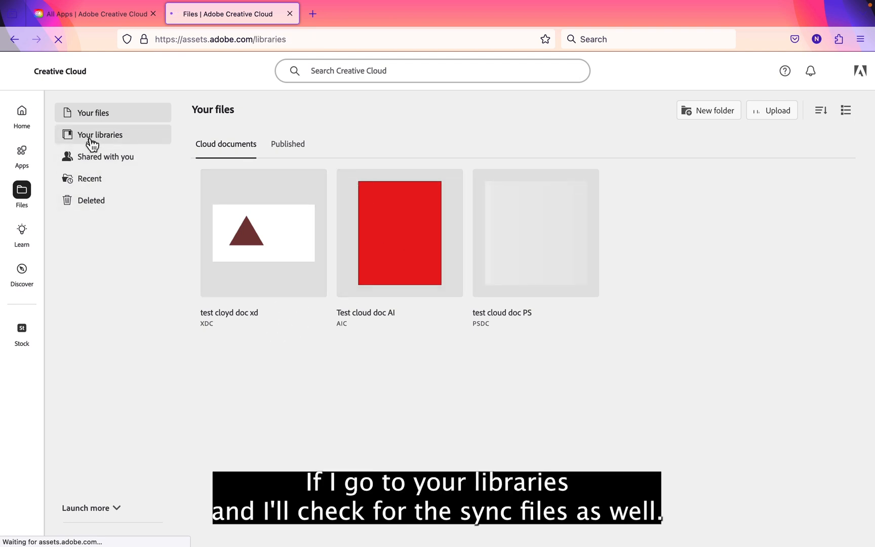
left_click(100, 135)
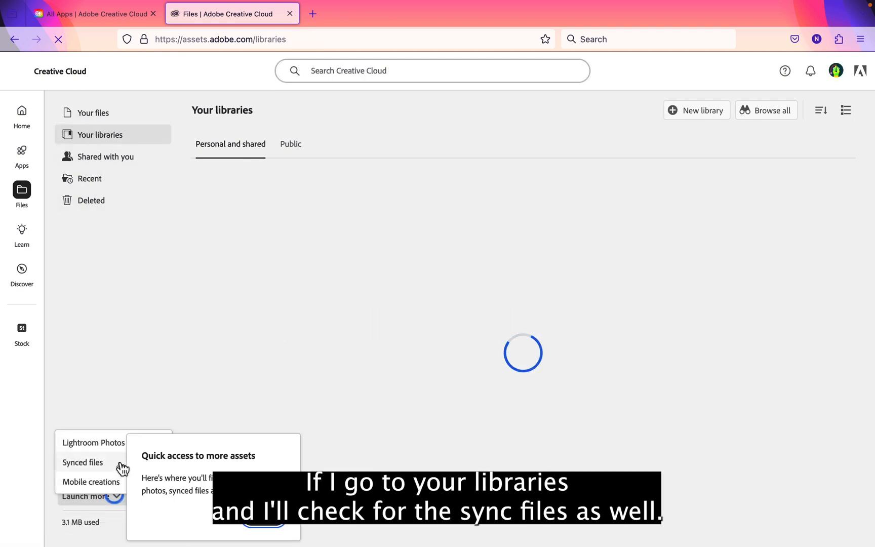
left_click(447, 13)
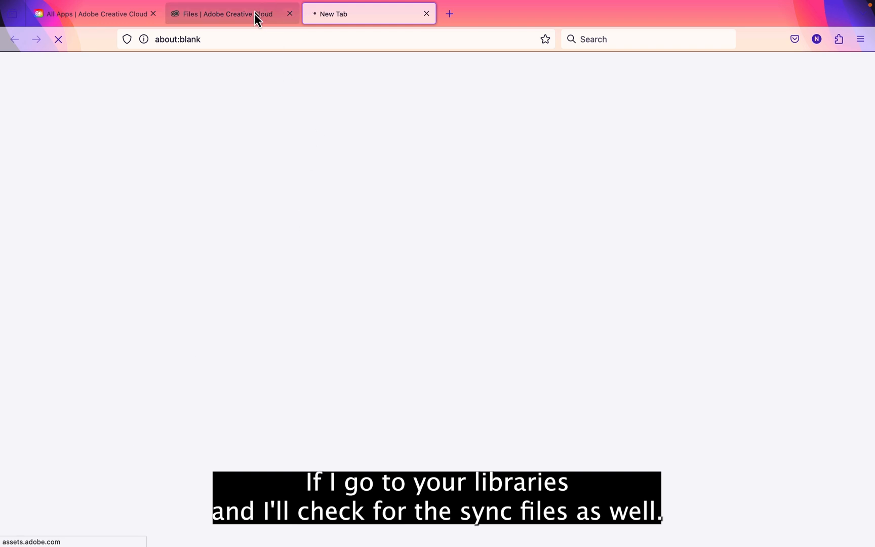
left_click(229, 13)
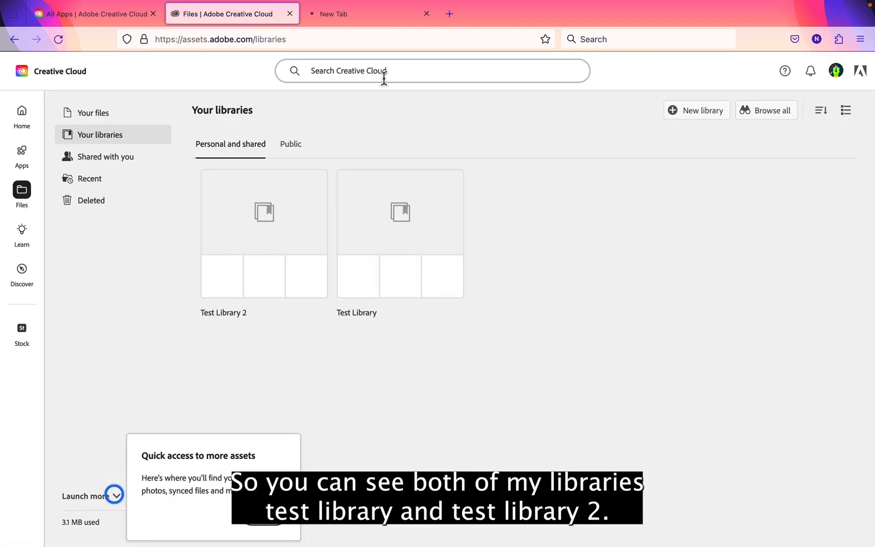
left_click(369, 13)
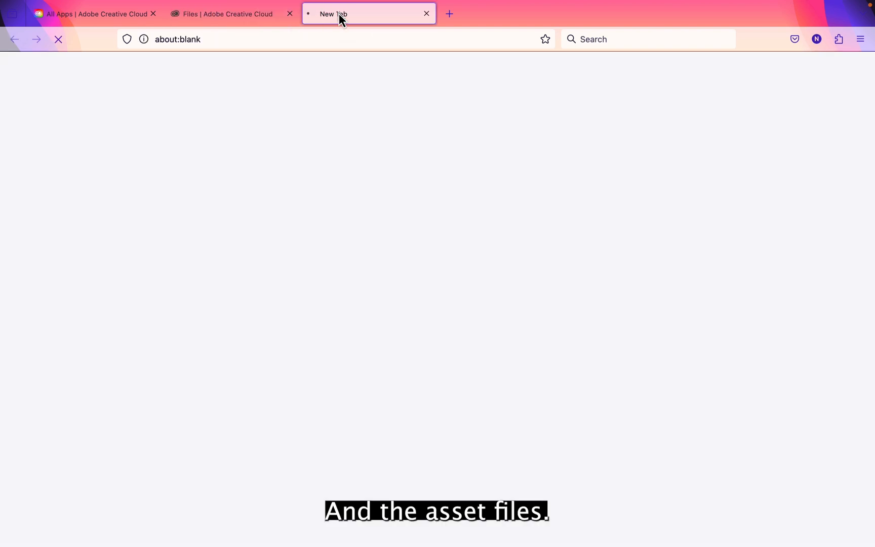
mouse_move(229, 13)
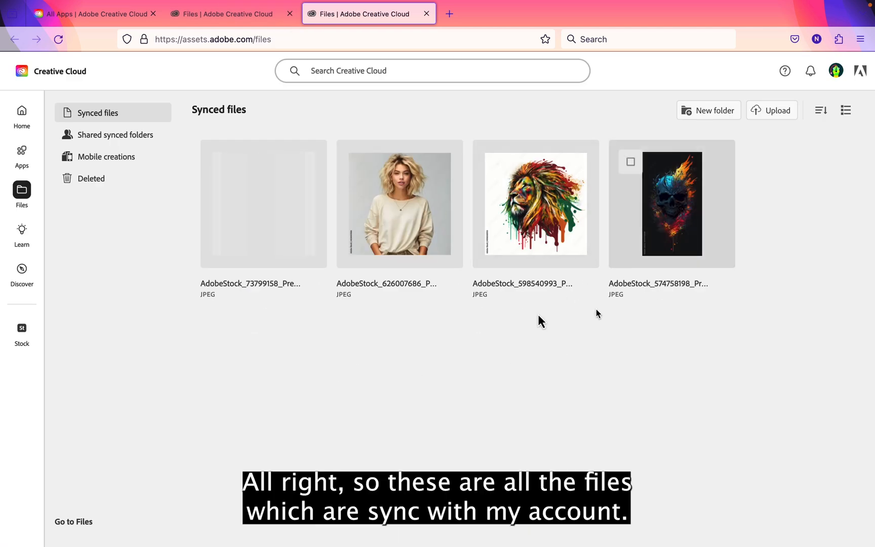
mouse_move(644, 345)
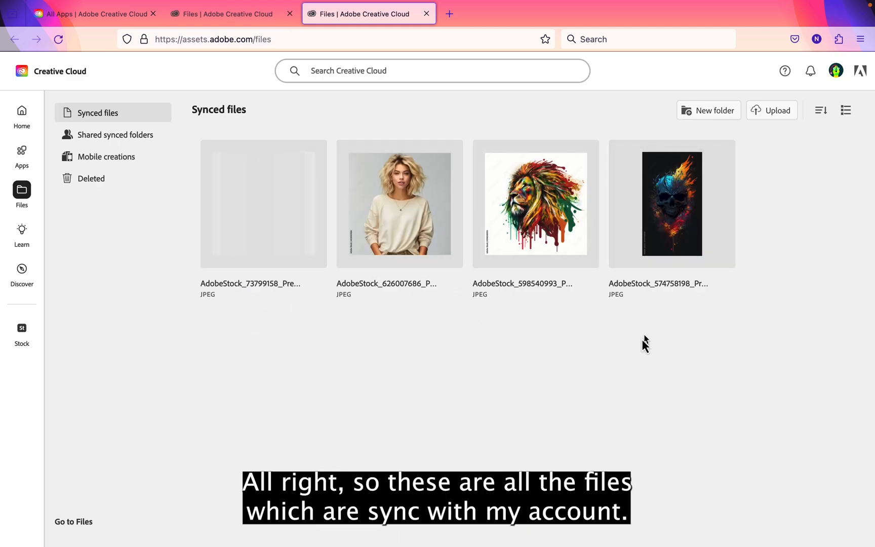
- Verify the profile menu shows the new Enterprise ID account signed in
left_click(836, 71)
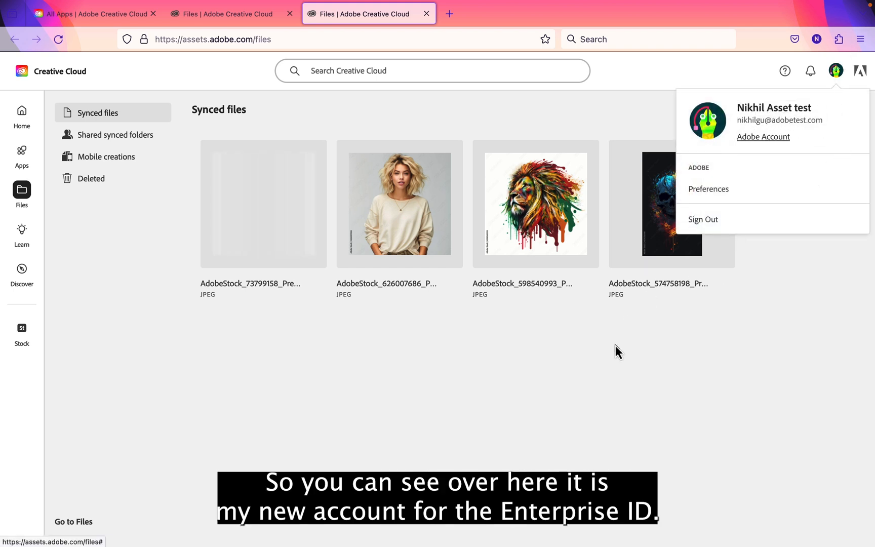
left_click(836, 71)
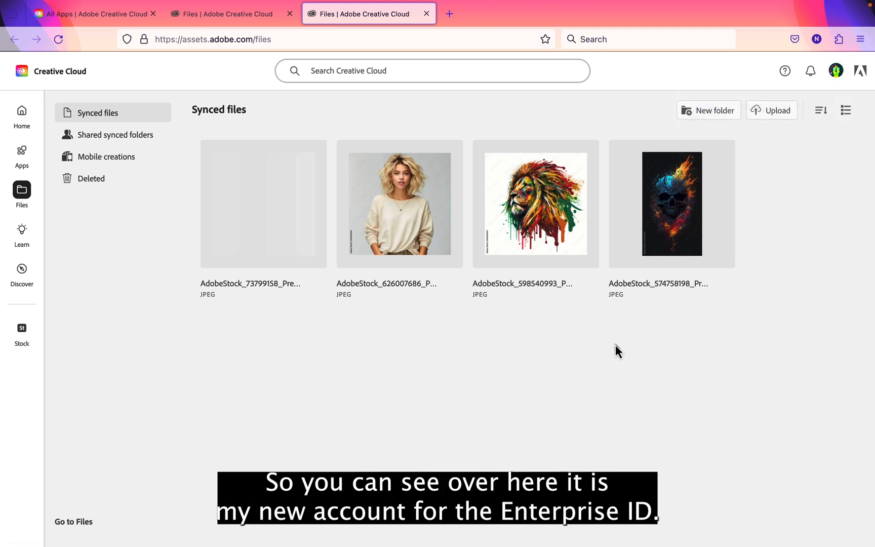